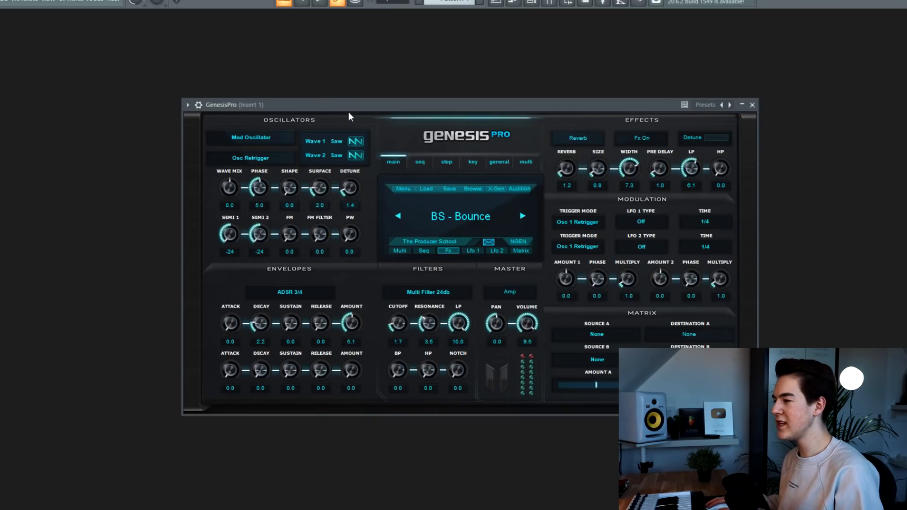
mouse_move(352, 120)
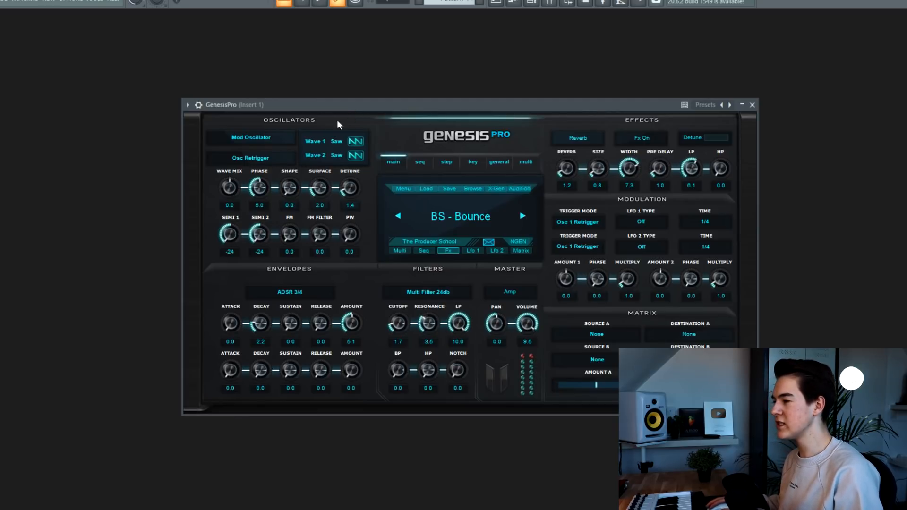
mouse_move(606, 119)
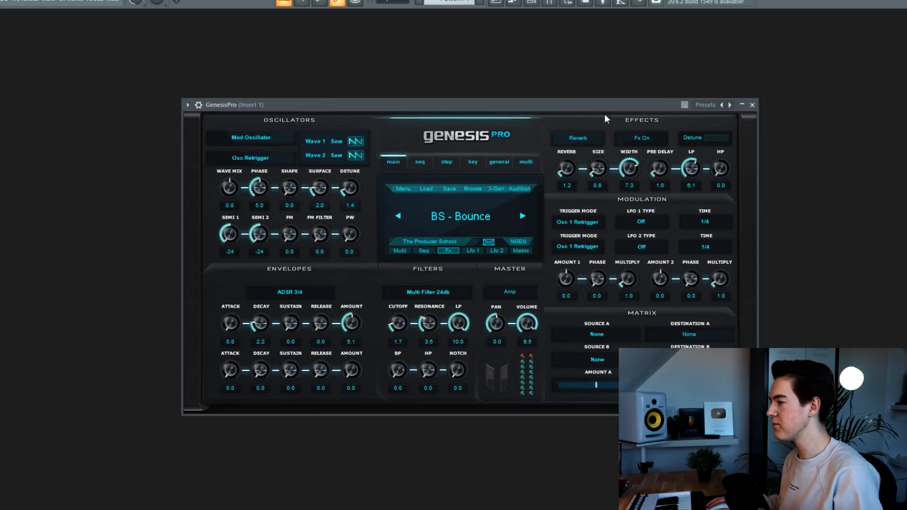
mouse_move(326, 276)
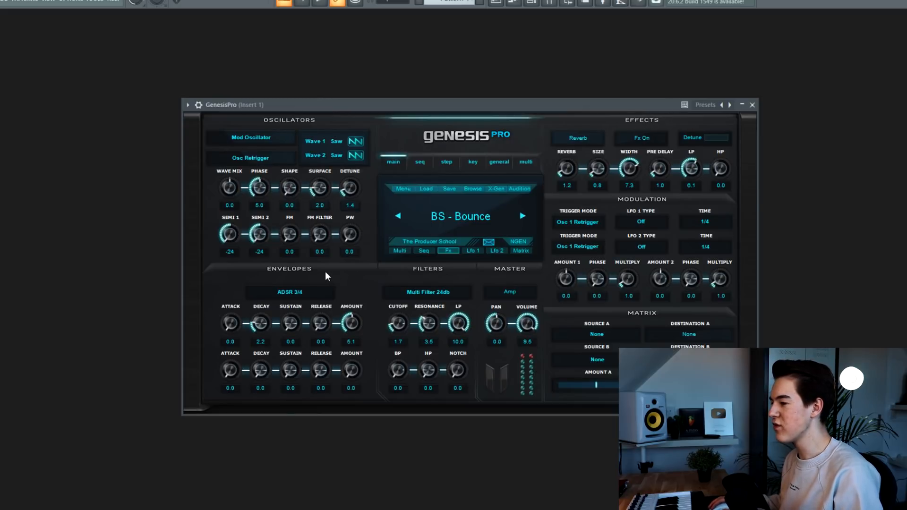
mouse_move(457, 282)
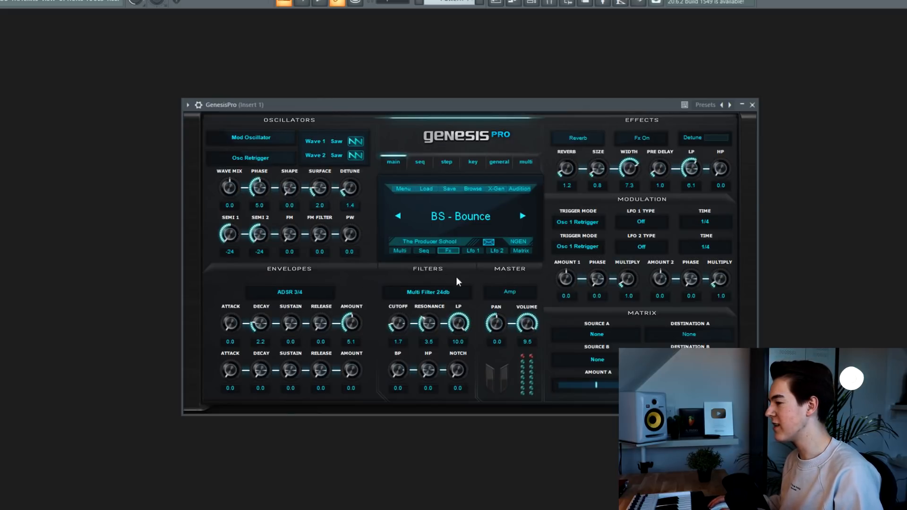
mouse_move(509, 276)
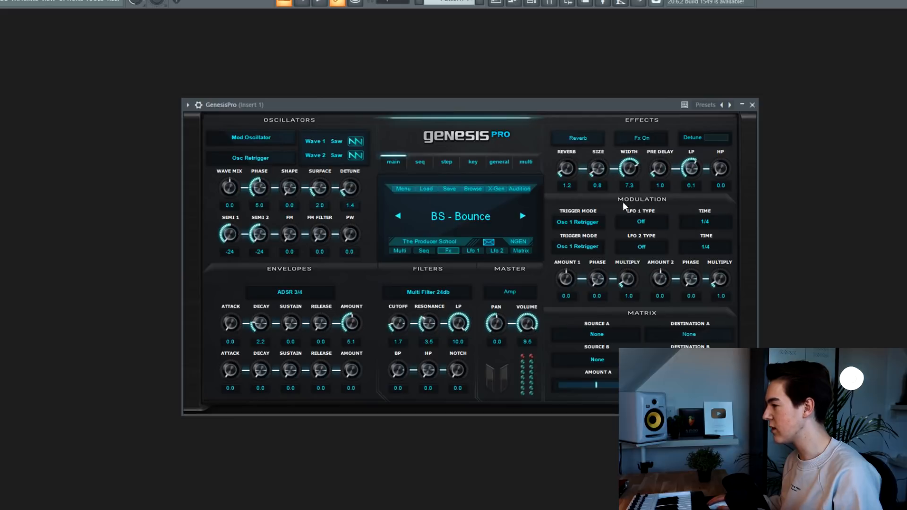
mouse_move(625, 207)
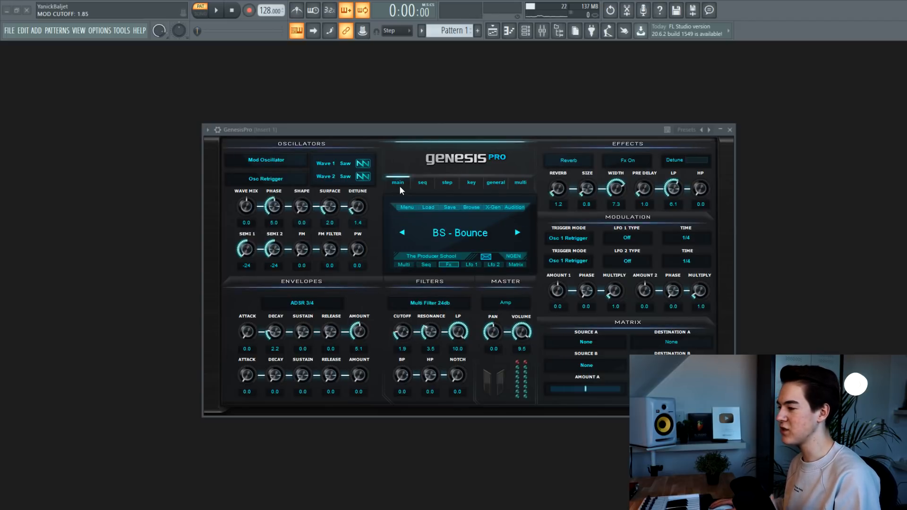
left_click(517, 233)
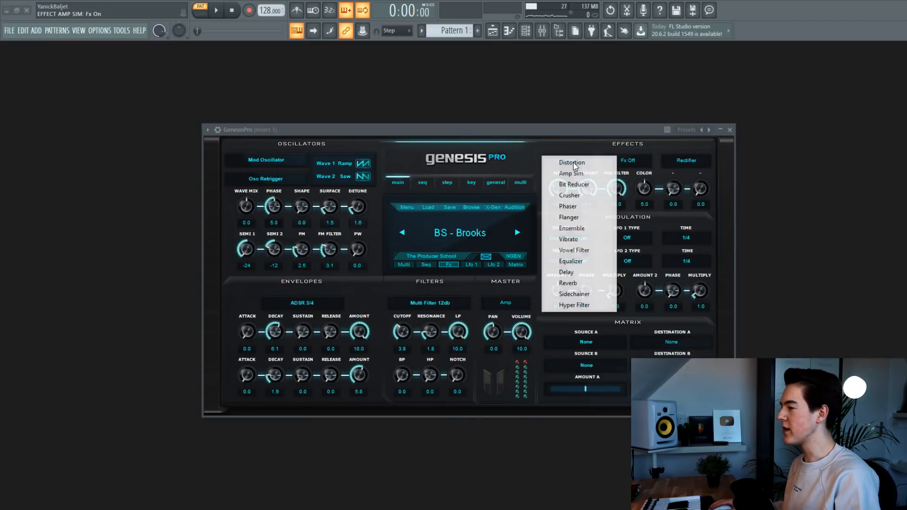
- Audition distortion, then switch the effect to equalizer and sidechainer, turning the sidechain off
left_click(571, 161)
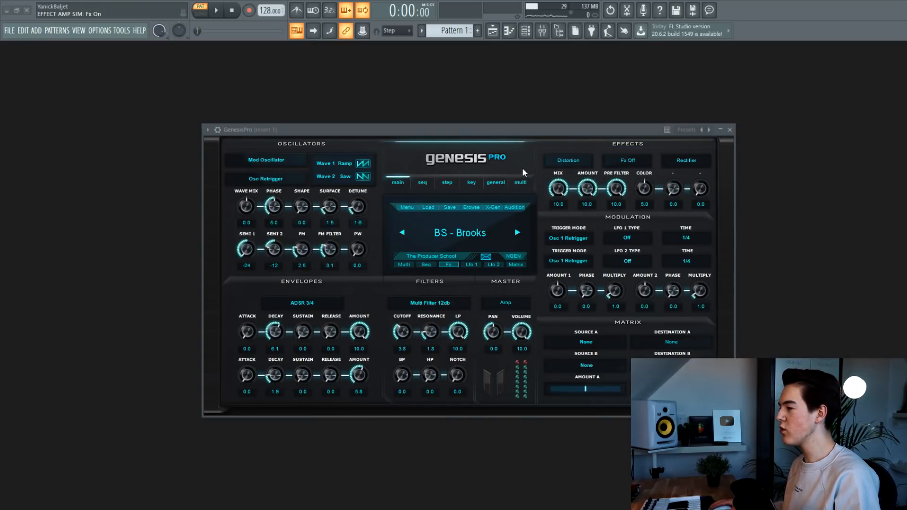
left_click(567, 160)
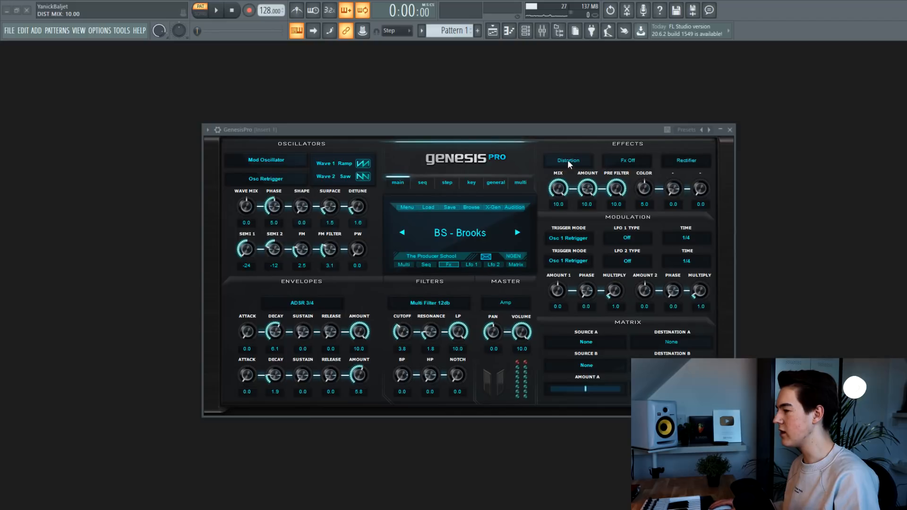
left_click(567, 161)
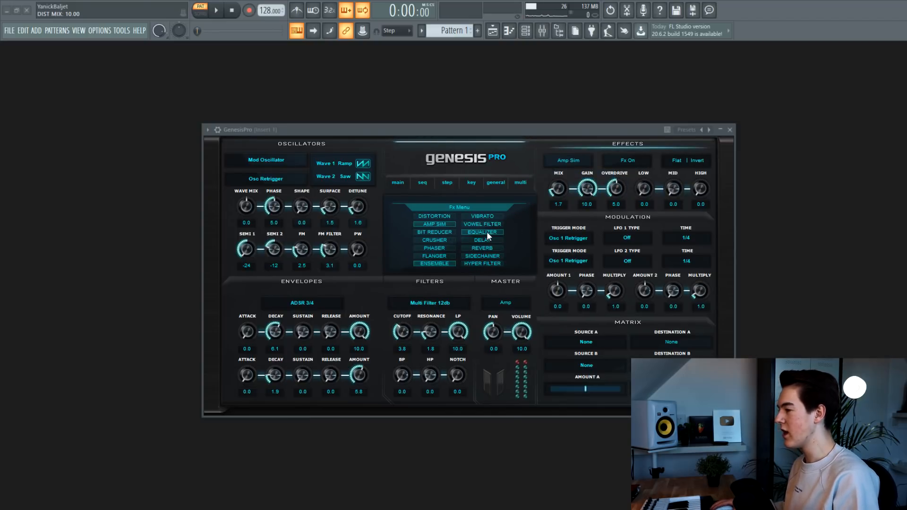
left_click(482, 232)
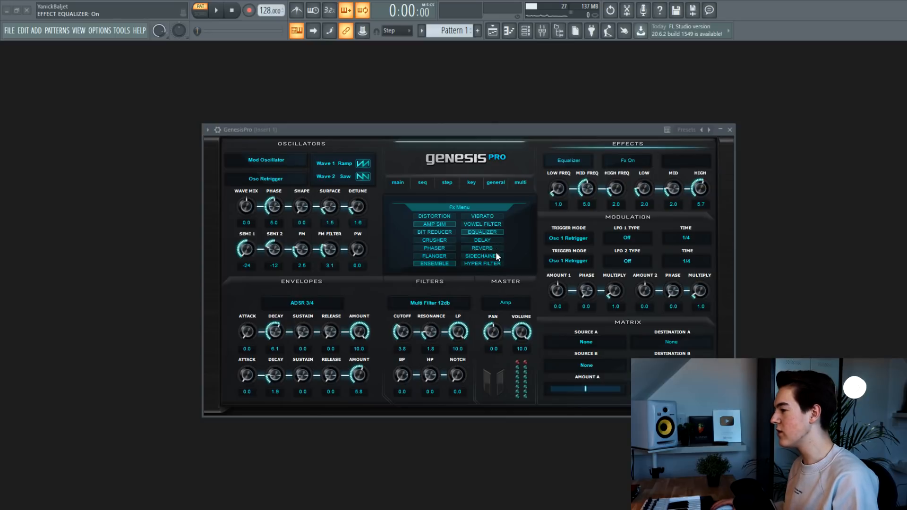
left_click(481, 256)
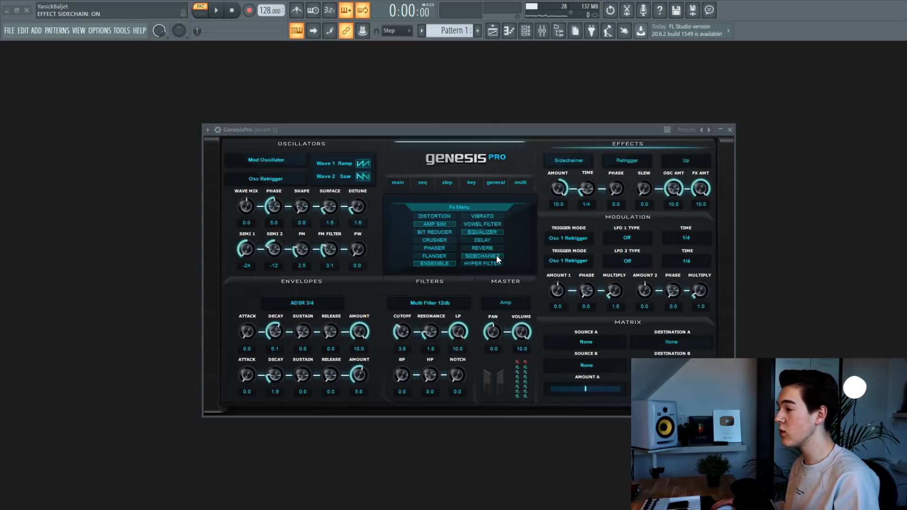
left_click(482, 256)
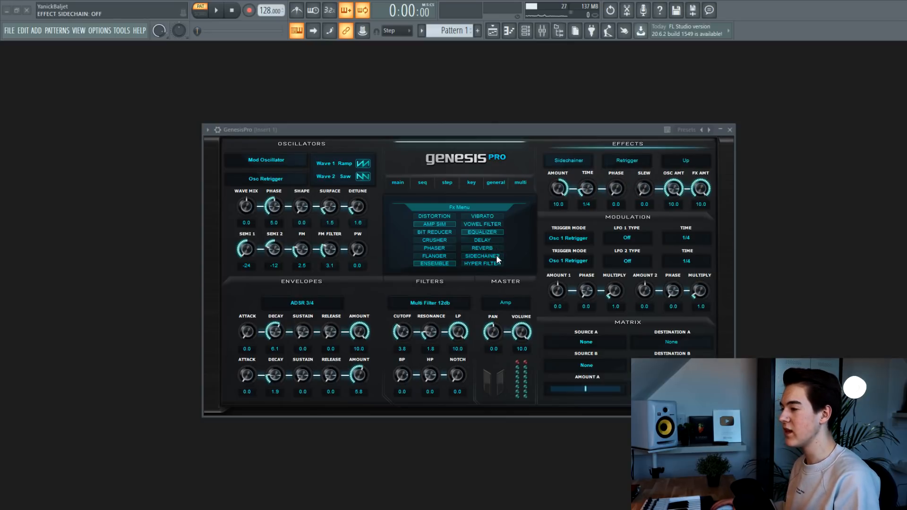
mouse_move(443, 268)
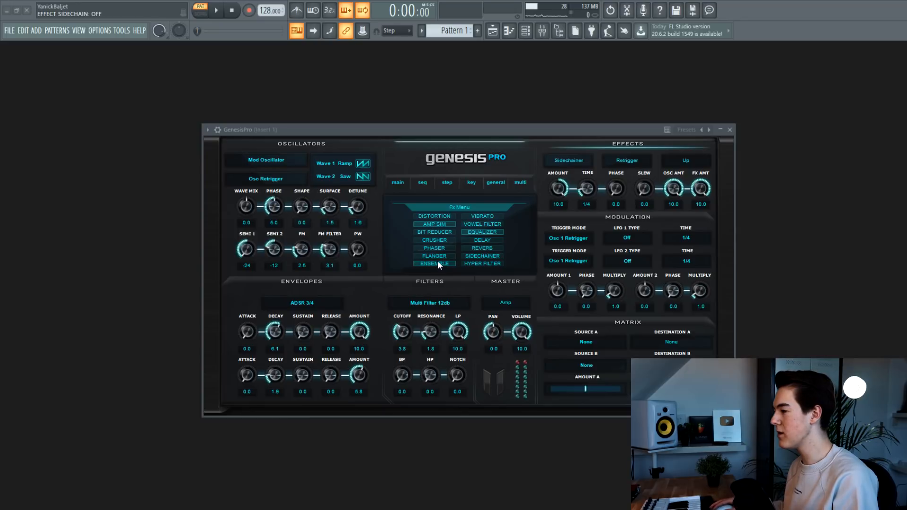
- Try the amp simulator, then leave reverb as the active effect on the bass patch
left_click(434, 224)
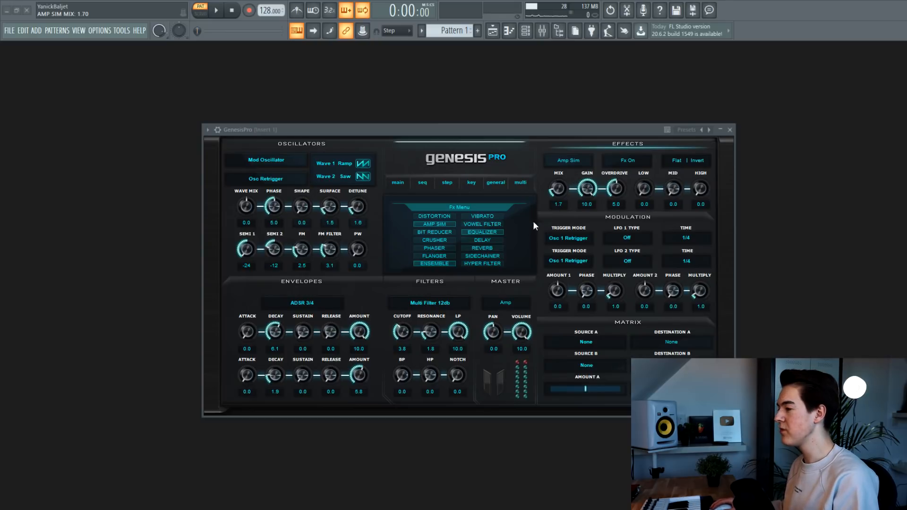
left_click(483, 248)
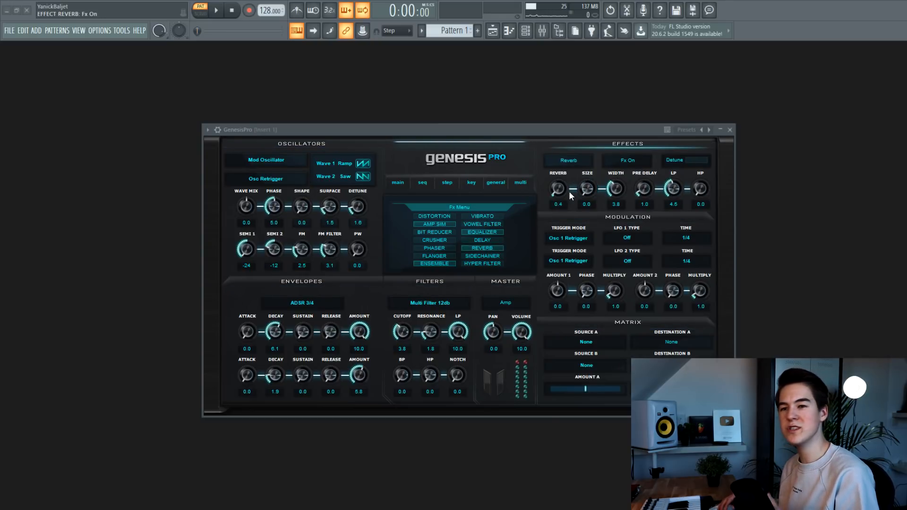
left_click(540, 31)
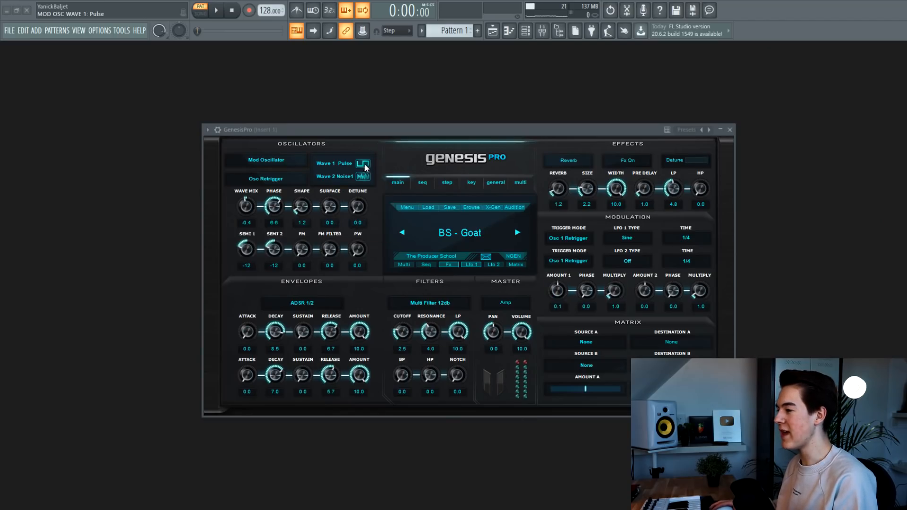
- Cycle oscillator one's waveform through Pulse, Ramp and Saw
left_click(363, 163)
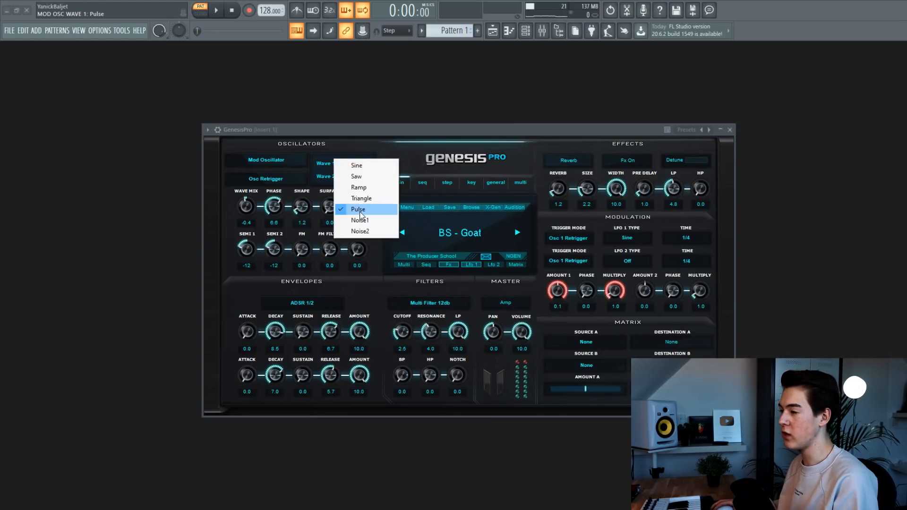
left_click(357, 209)
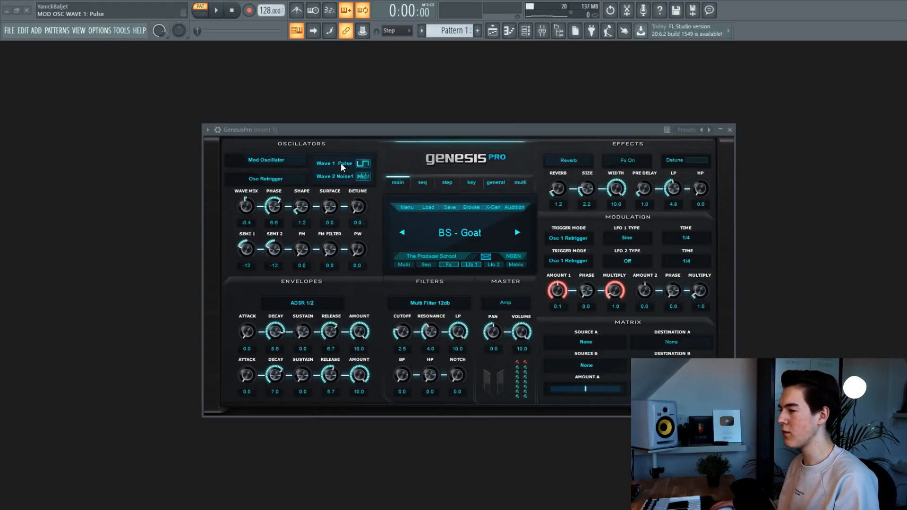
left_click(363, 163)
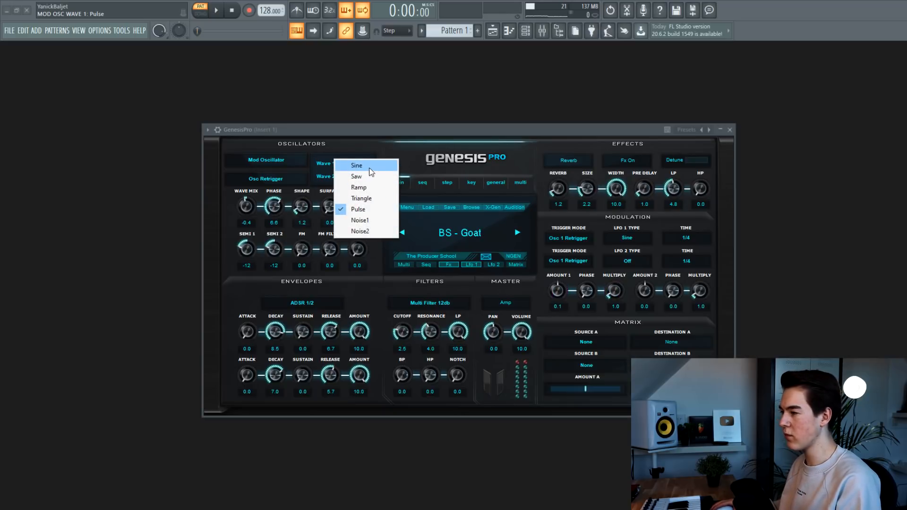
left_click(359, 187)
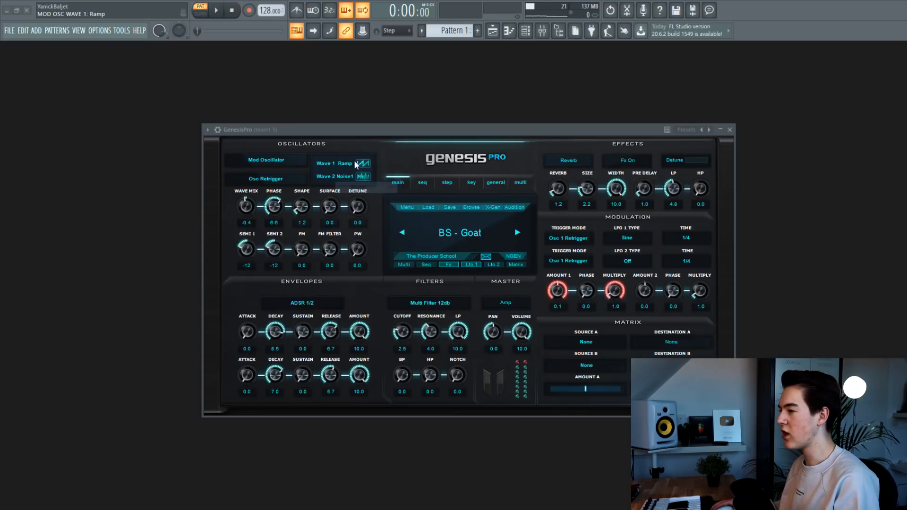
left_click(363, 164)
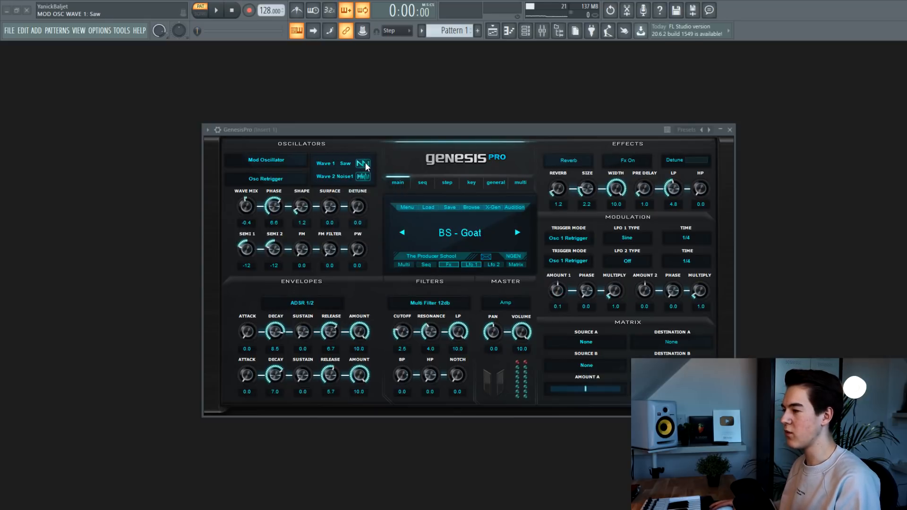
- Pick another wave for oscillator one, then settle on Triangle
left_click(363, 164)
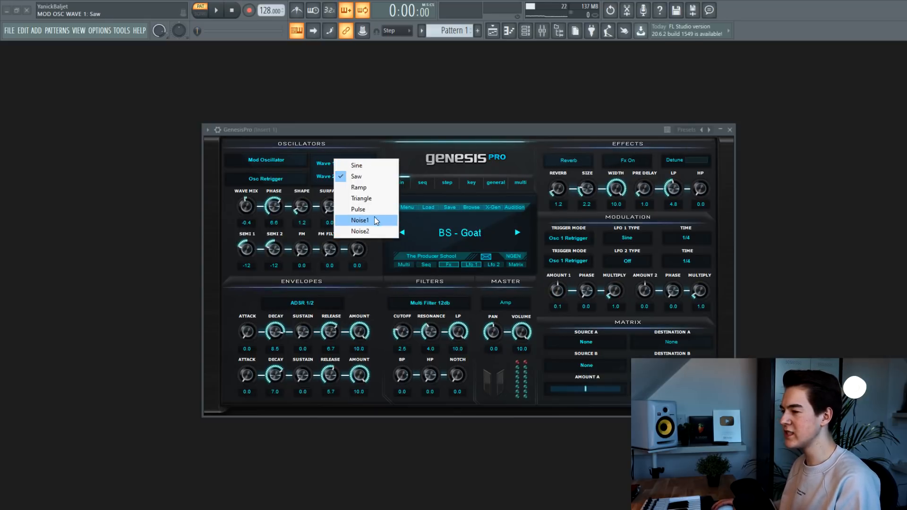
left_click(357, 209)
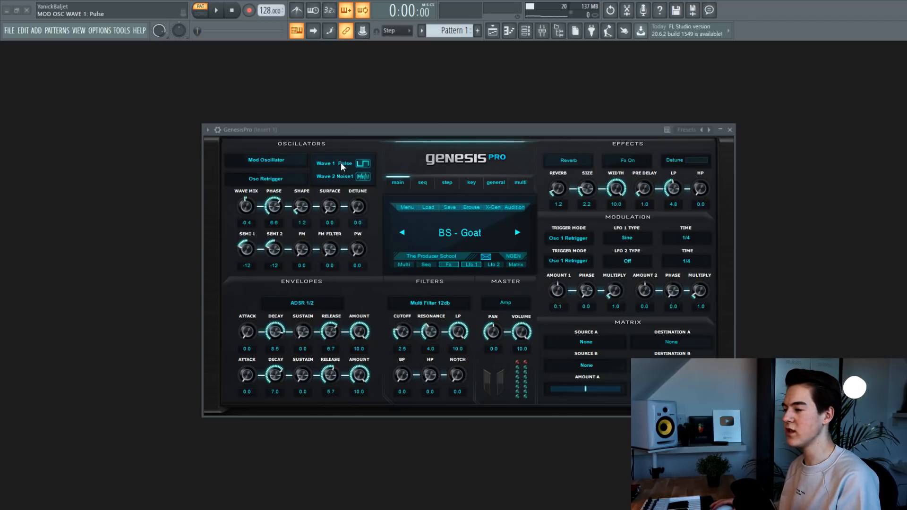
left_click(362, 163)
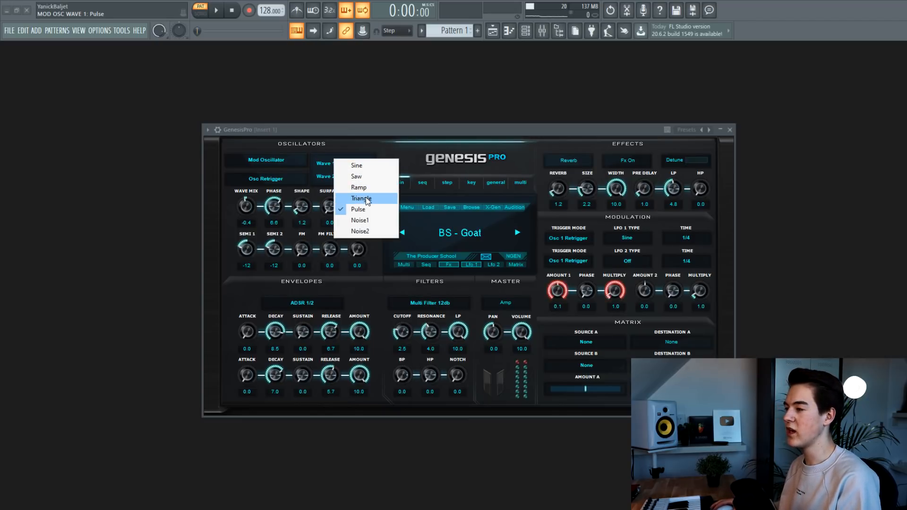
left_click(362, 198)
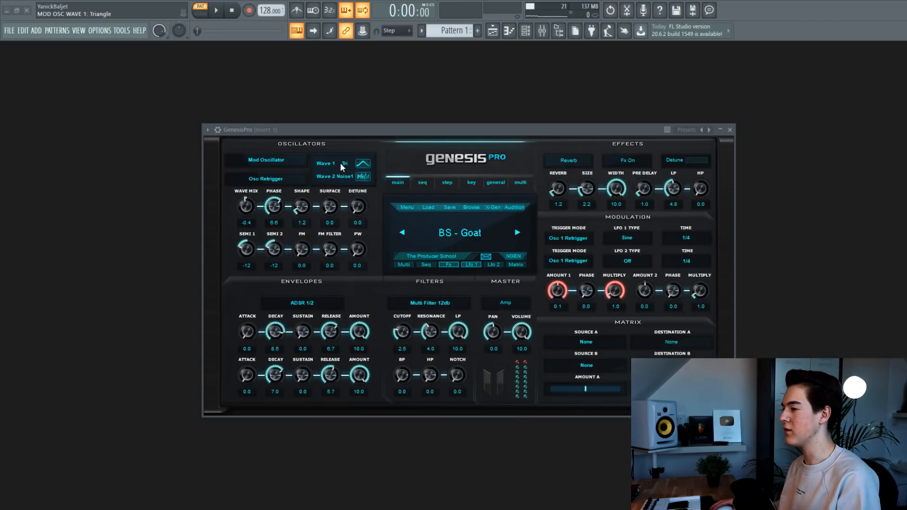
left_click(517, 232)
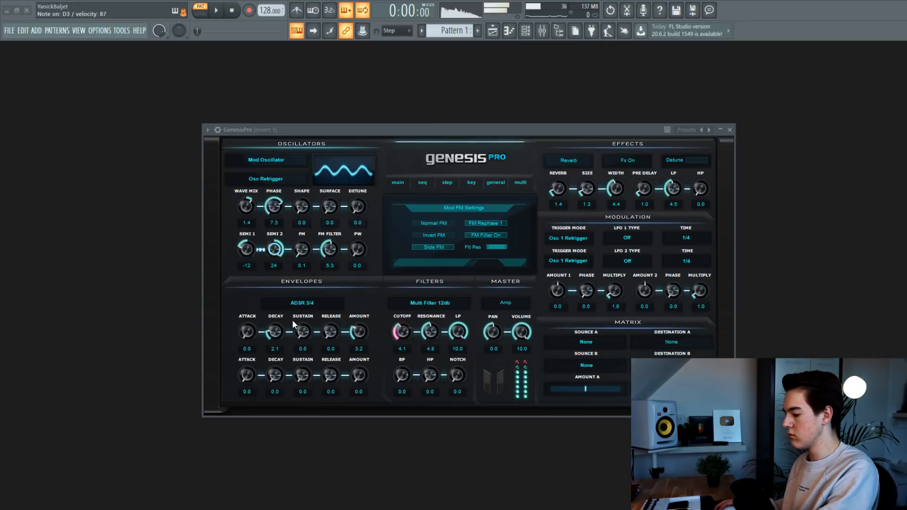
- Raise the FM amount to 7.0 and swap reverb for distortion, turning its amount up
left_click_drag(301, 249, 301, 232)
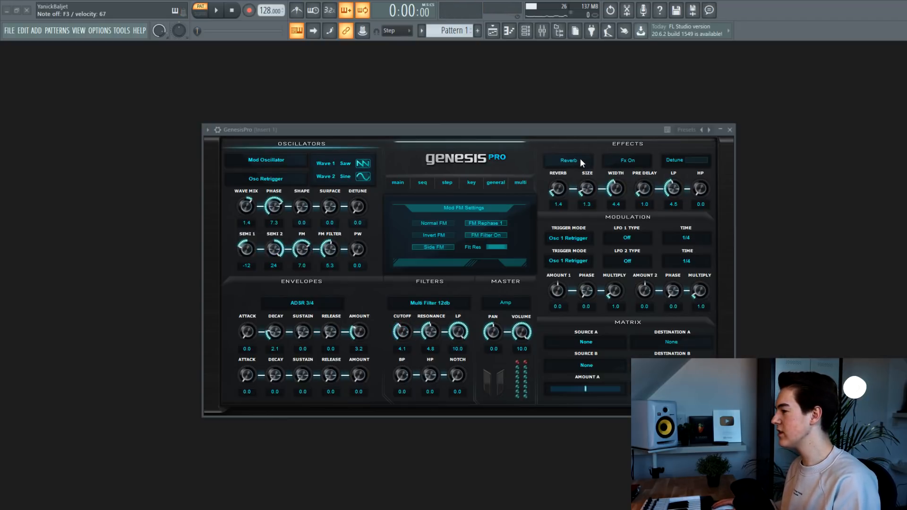
left_click(567, 160)
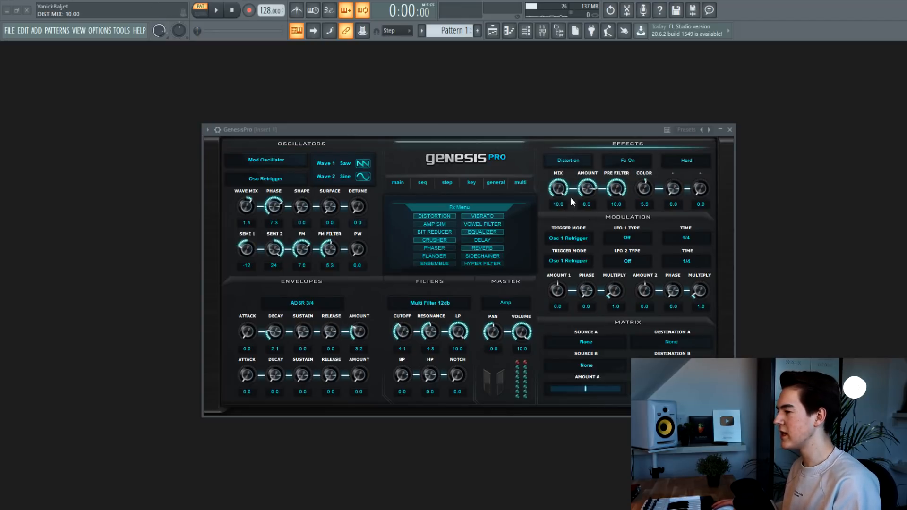
left_click_drag(586, 188, 586, 194)
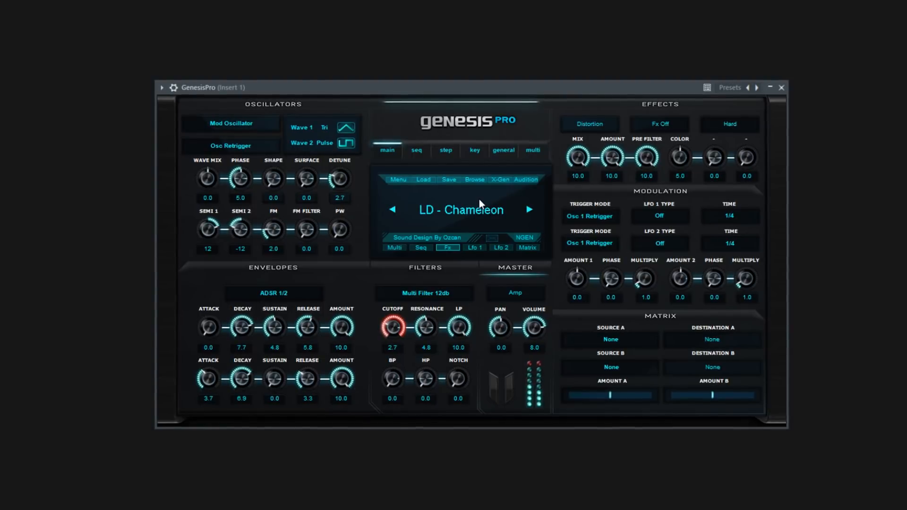
- Step to the next lead preset, a Brass A patch with reverb
left_click(528, 209)
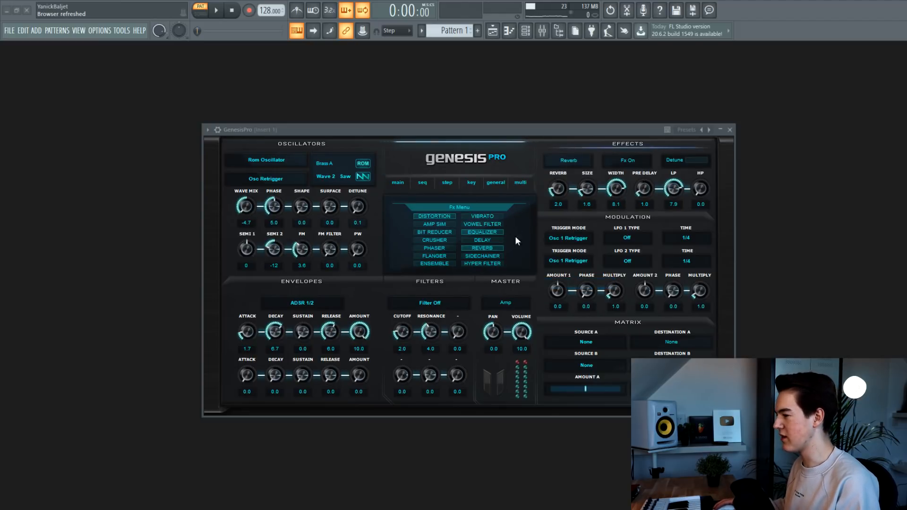
- Switch the effect to the equalizer, then try distortion instead
left_click(482, 232)
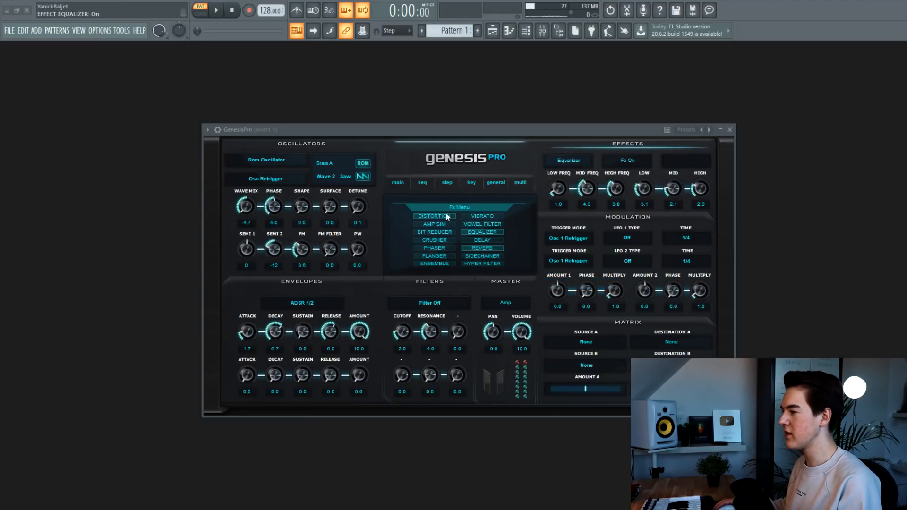
left_click(434, 215)
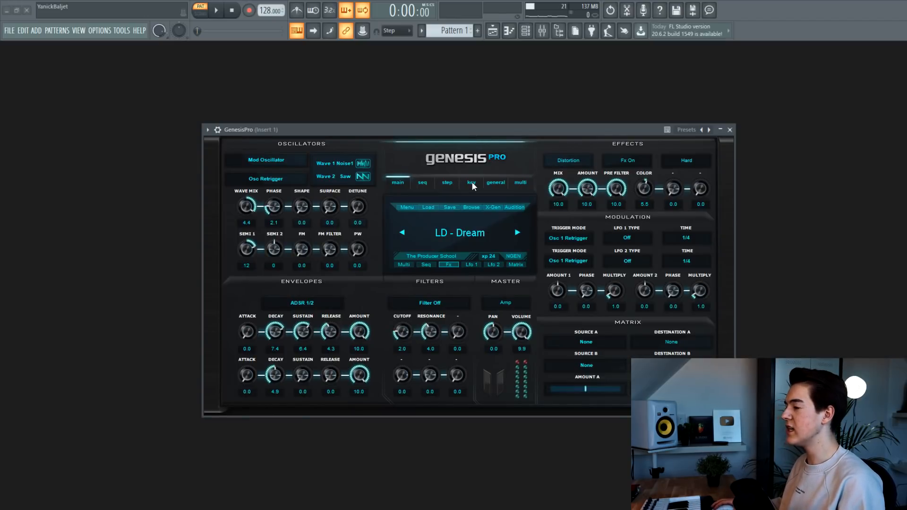
- Show the Key Play Settings and raise the portamento glide time
left_click(471, 182)
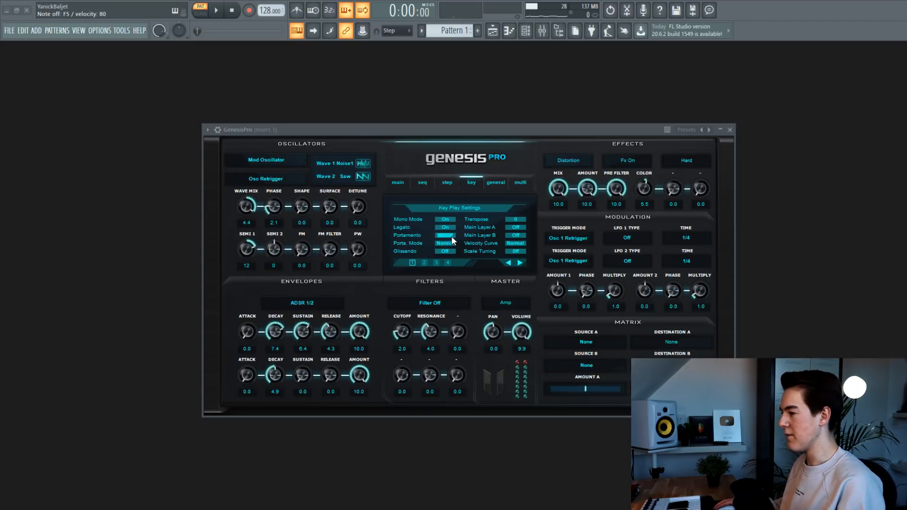
left_click_drag(445, 235, 446, 221)
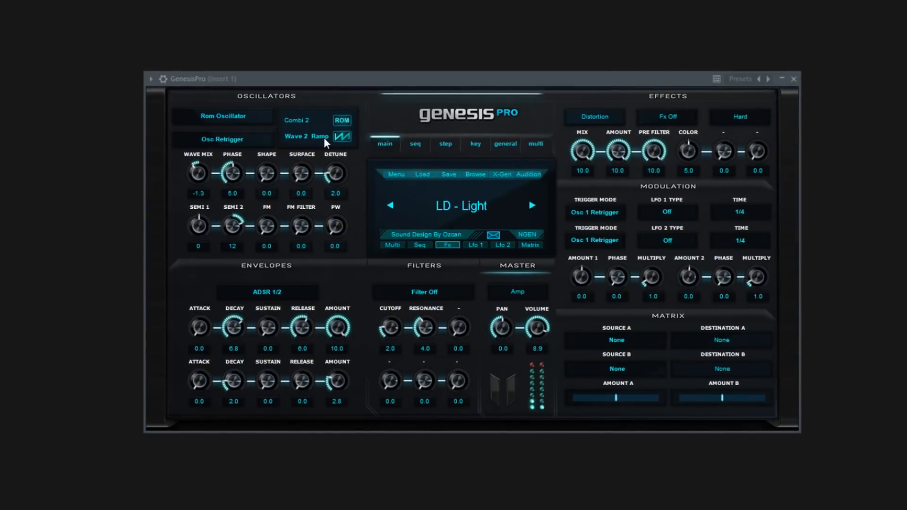
- Change the second oscillator's waveform on the LD - Light preset
left_click(532, 205)
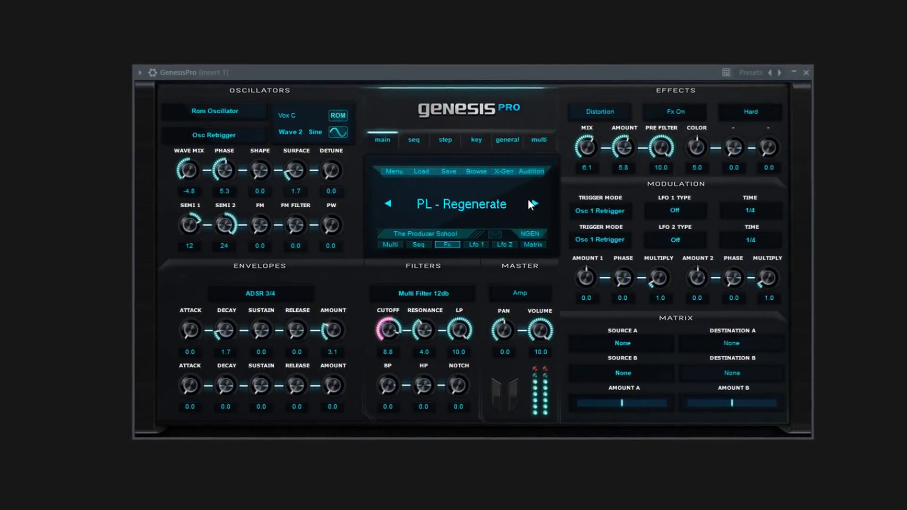
- Step from PL - Regenerate to the next pluck preset
left_click(532, 204)
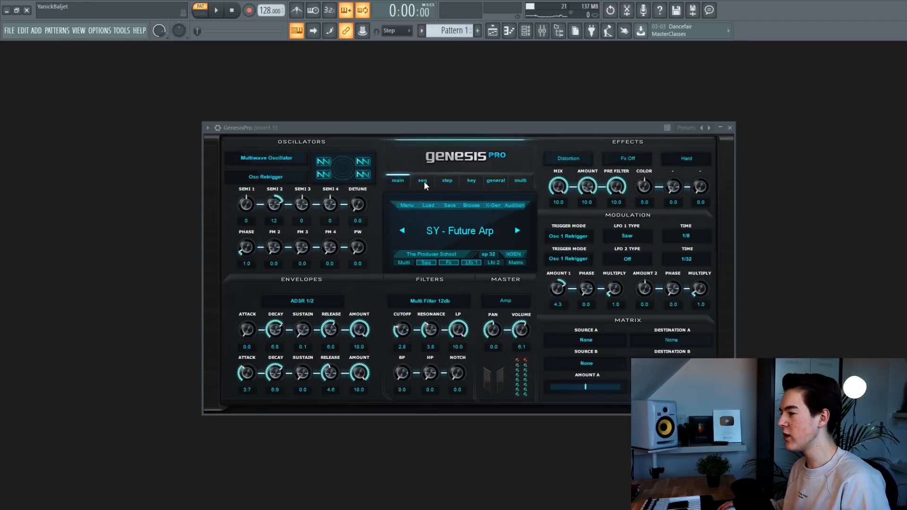
- Show the sequencer settings for SY - Future Arp and keep the arp direction on Up
left_click(421, 181)
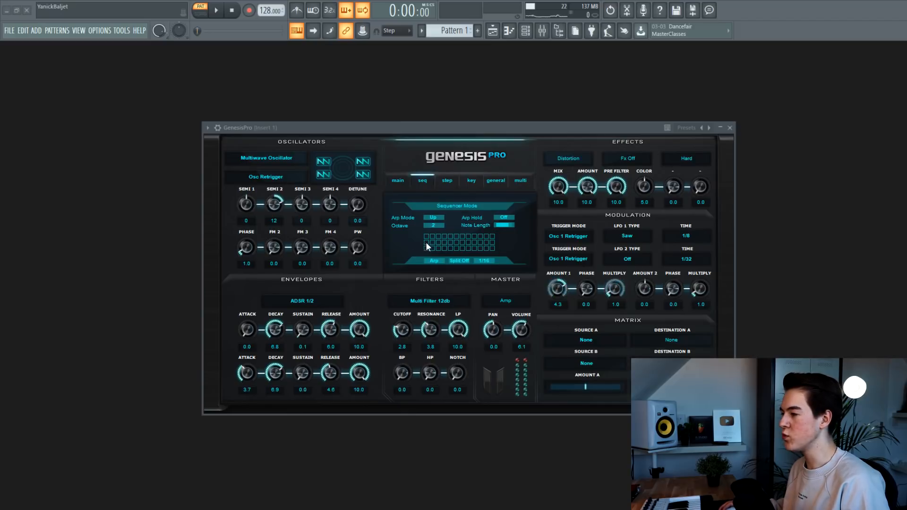
left_click(433, 217)
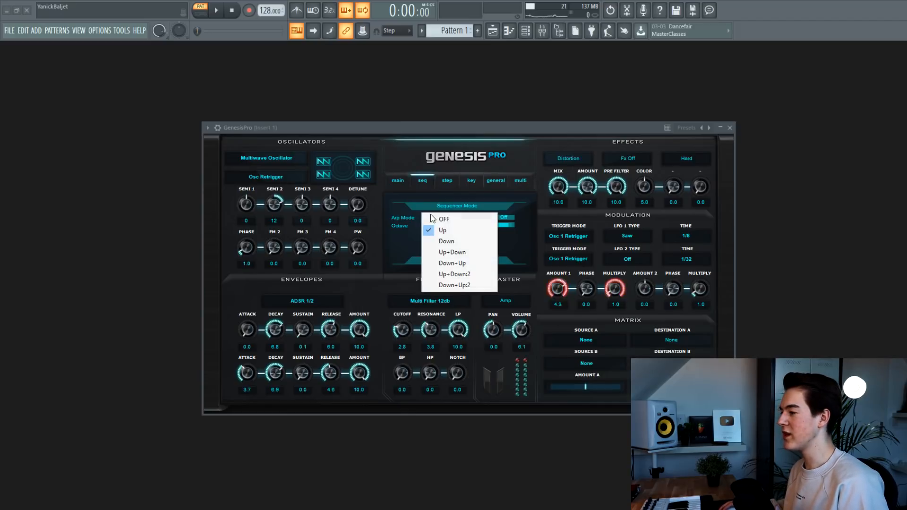
left_click(442, 231)
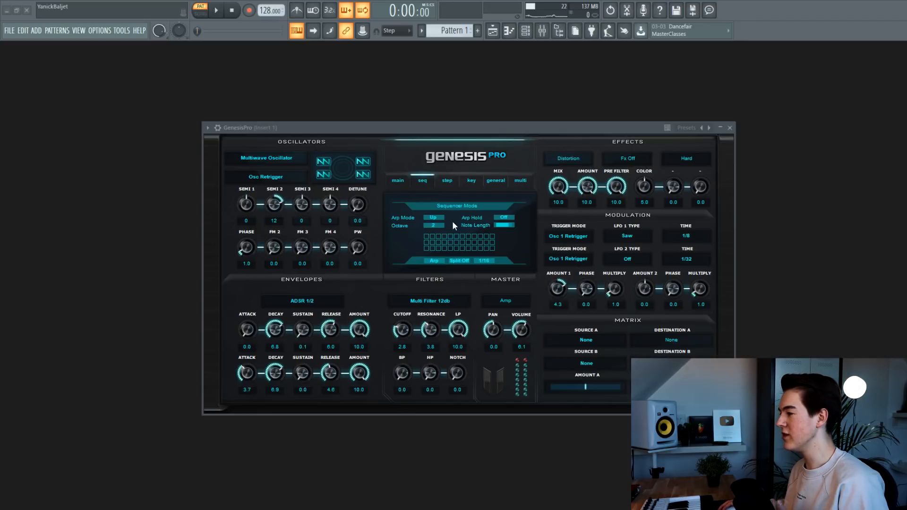